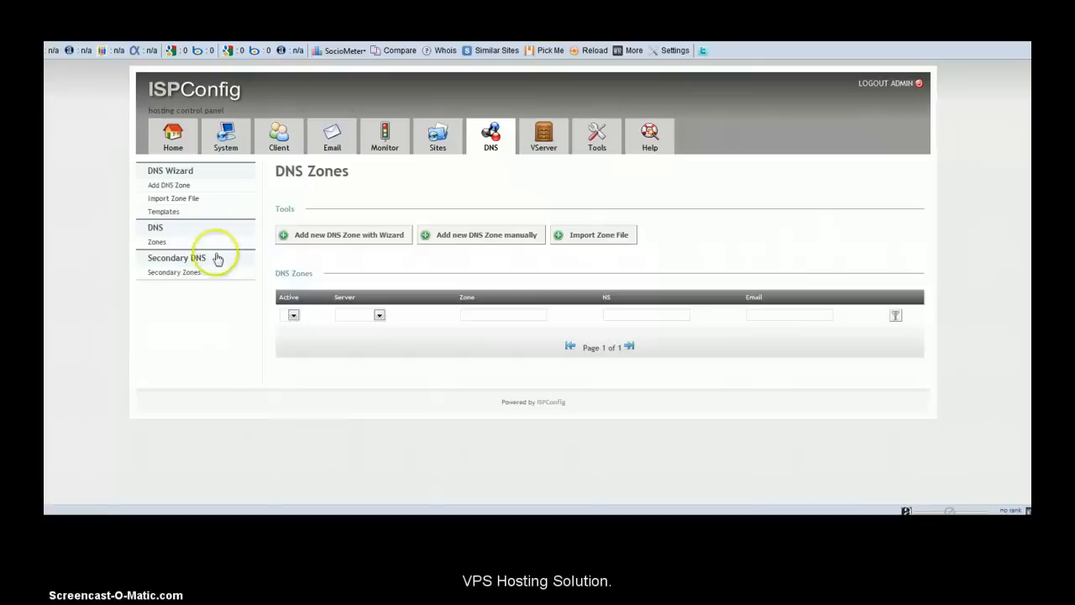
mouse_move(718, 418)
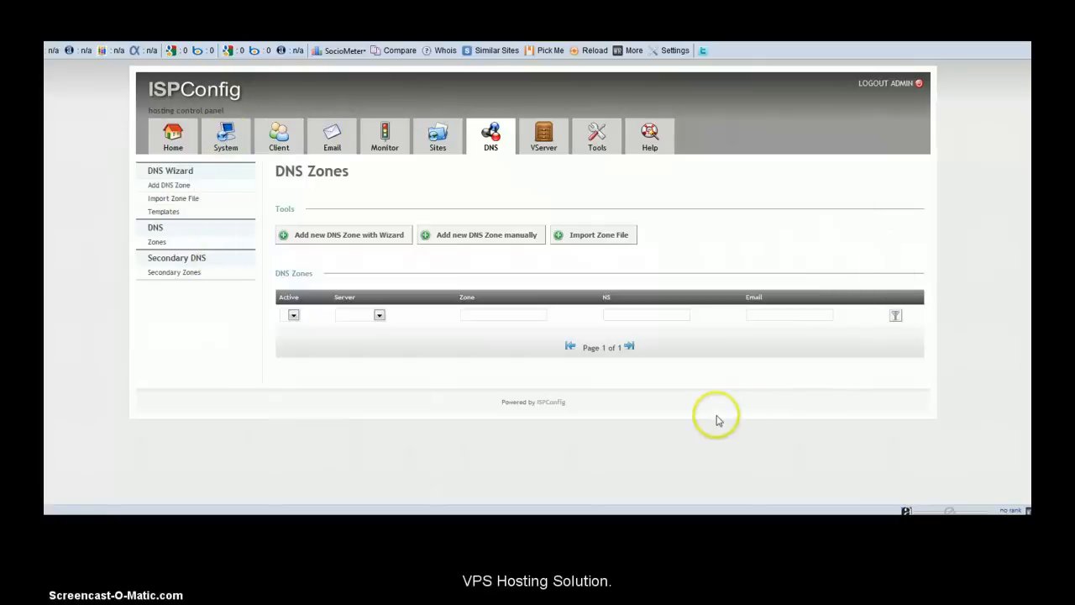
mouse_move(687, 417)
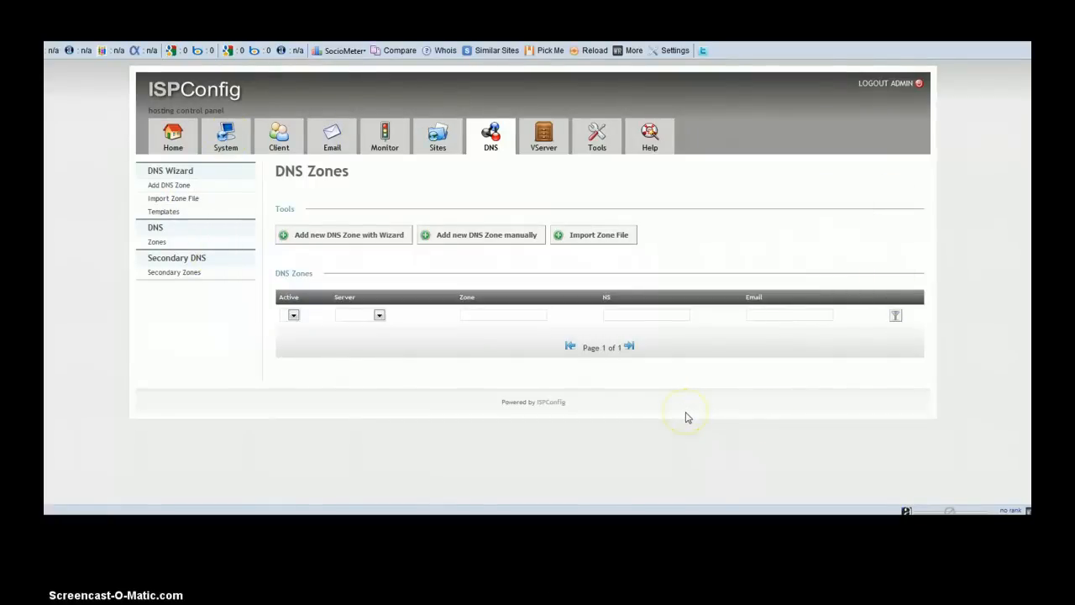
mouse_move(680, 420)
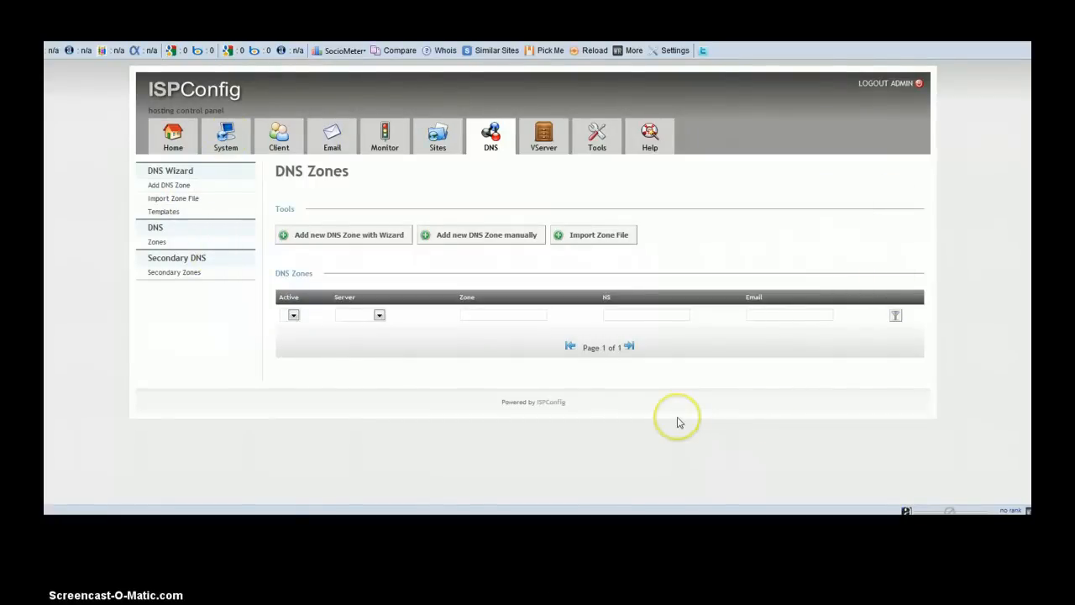
mouse_move(679, 423)
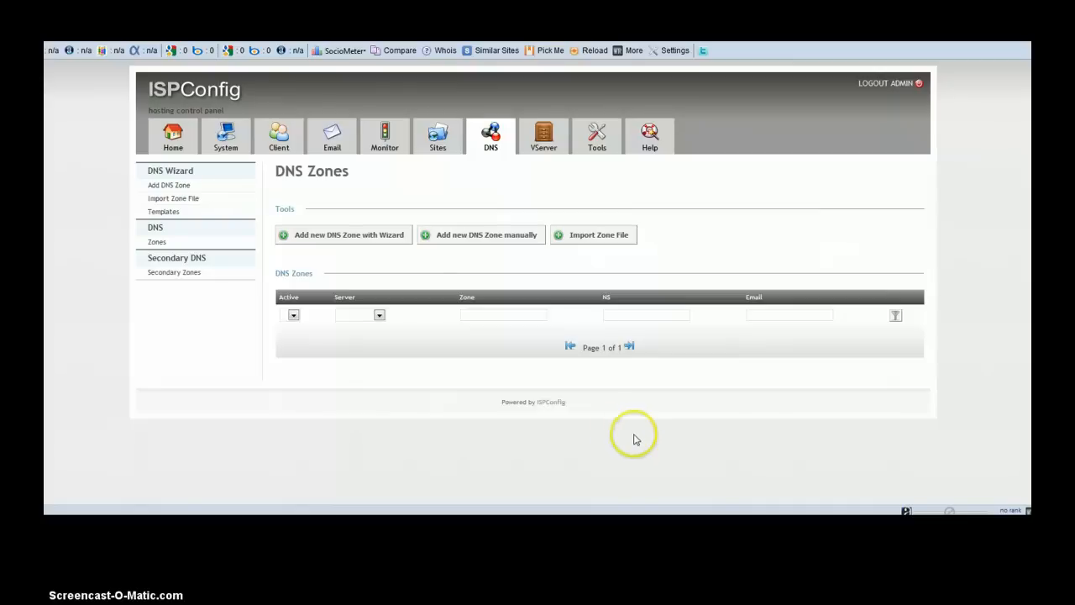
mouse_move(496, 403)
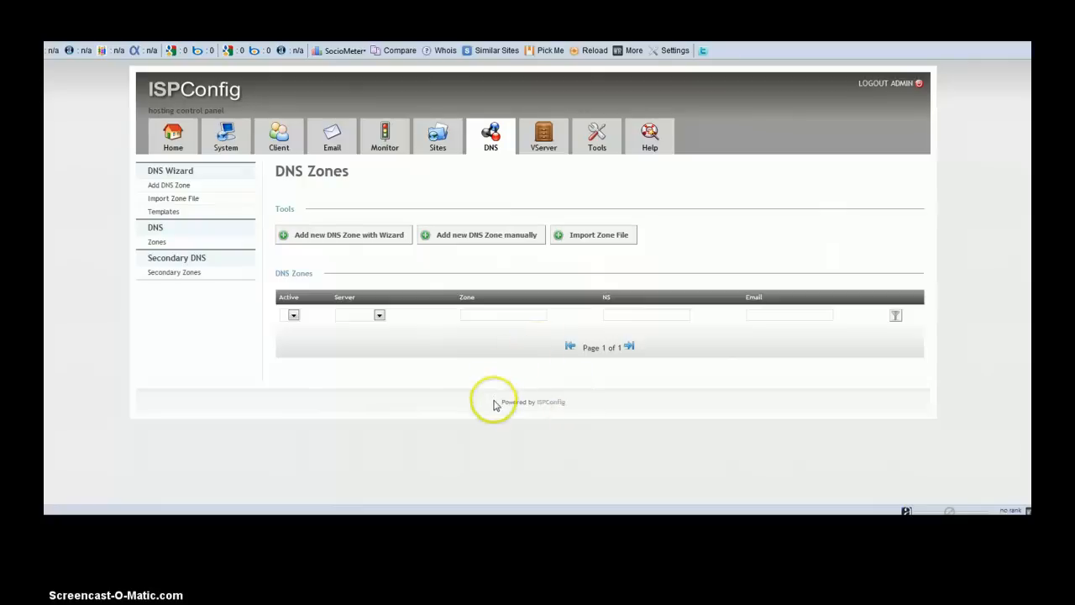
mouse_move(424, 195)
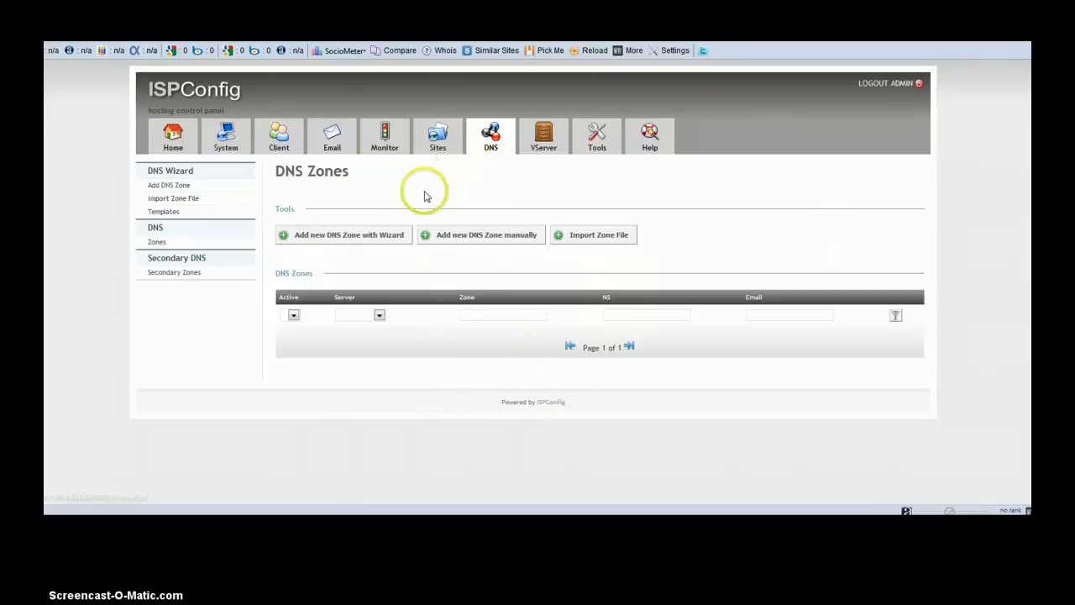
mouse_move(424, 194)
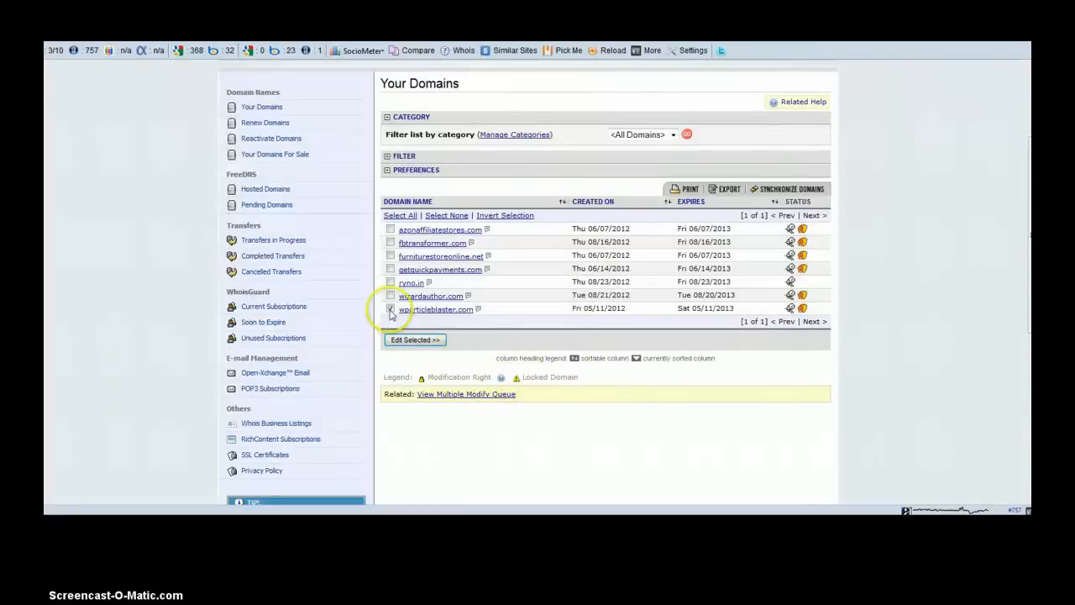
Select wpparticleblaster.com in Your Domains and edit it.
left_click(390, 309)
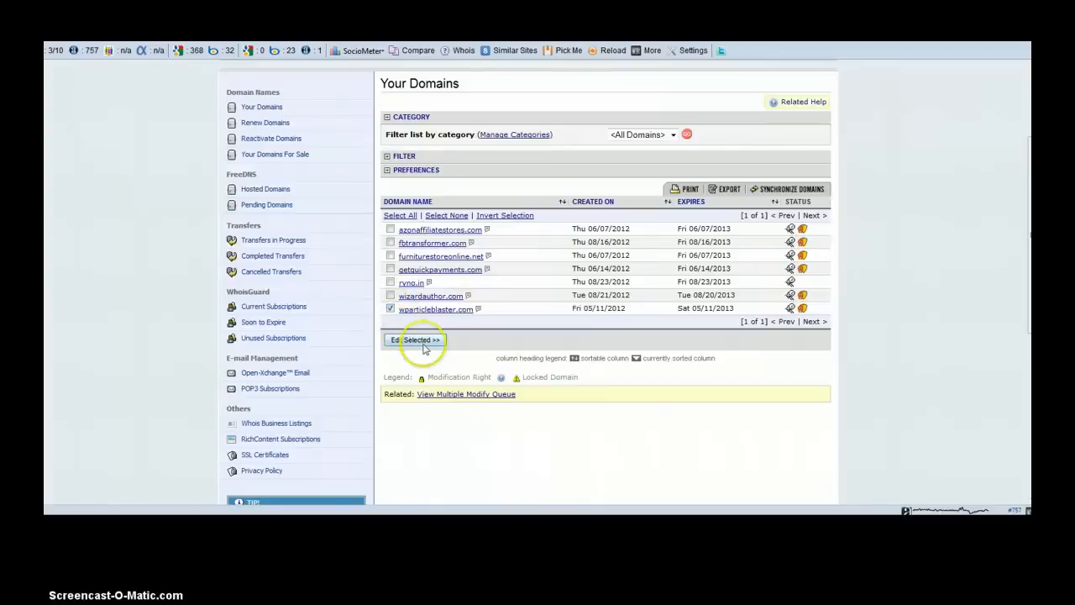
left_click(413, 339)
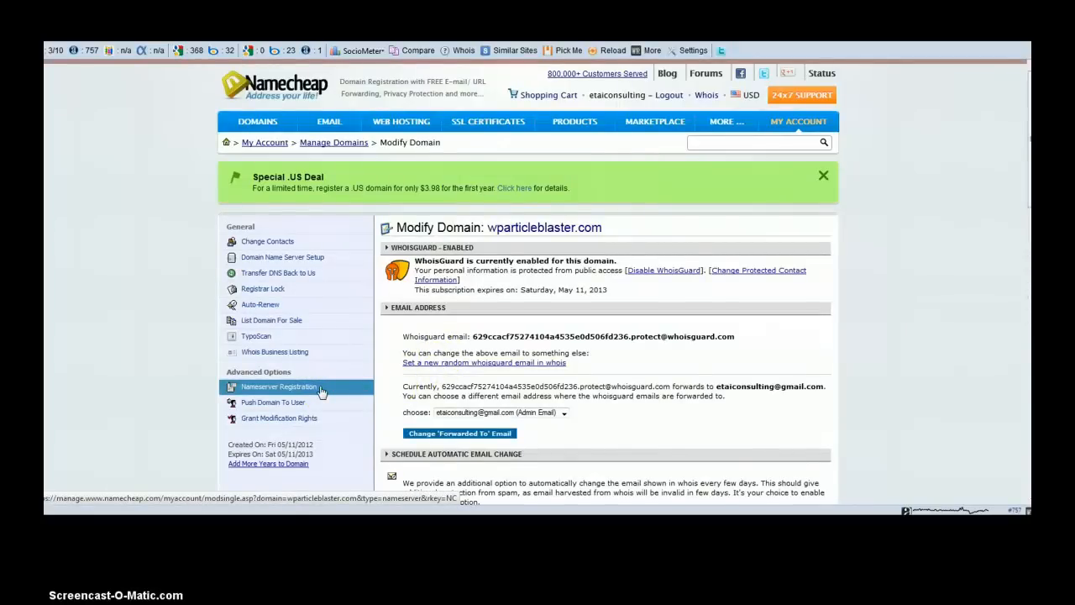
Open Nameserver Registration and the Notepad file holding the IP 46.4.212.83.
left_click(278, 386)
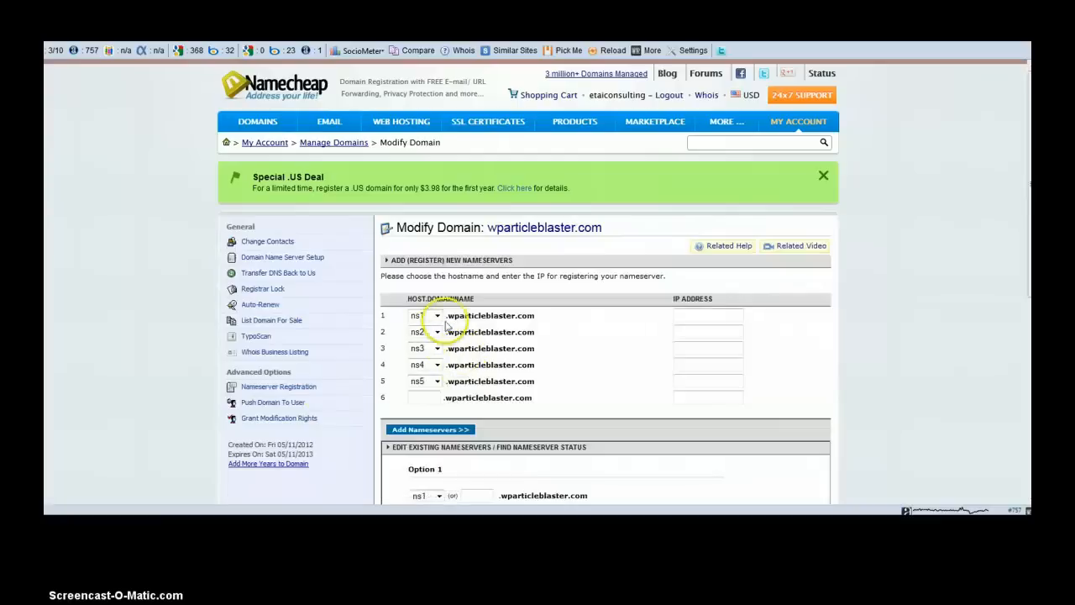
double_click(490, 315)
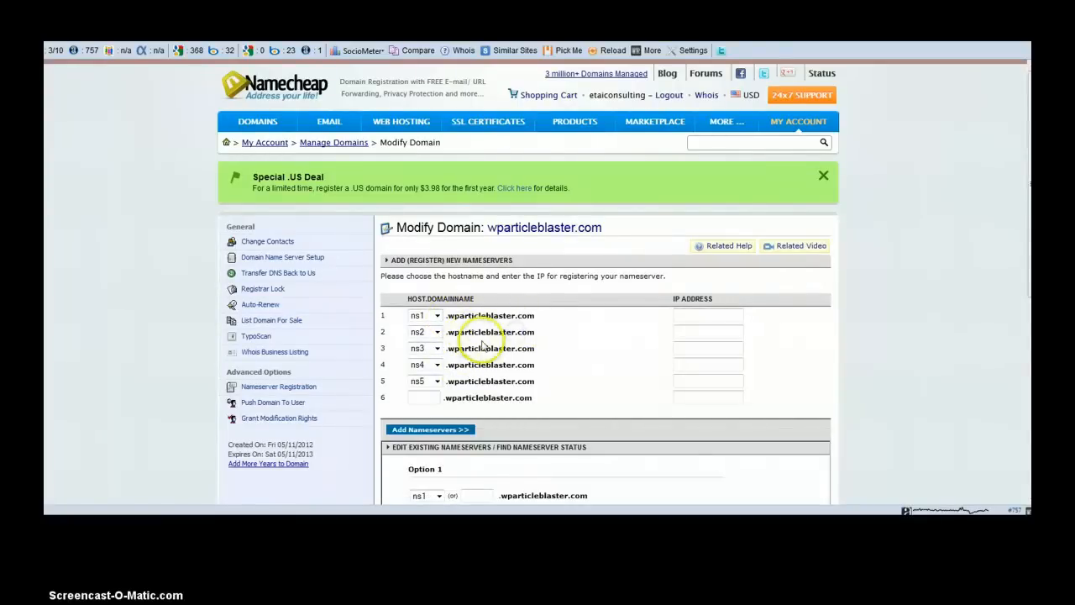
mouse_move(518, 377)
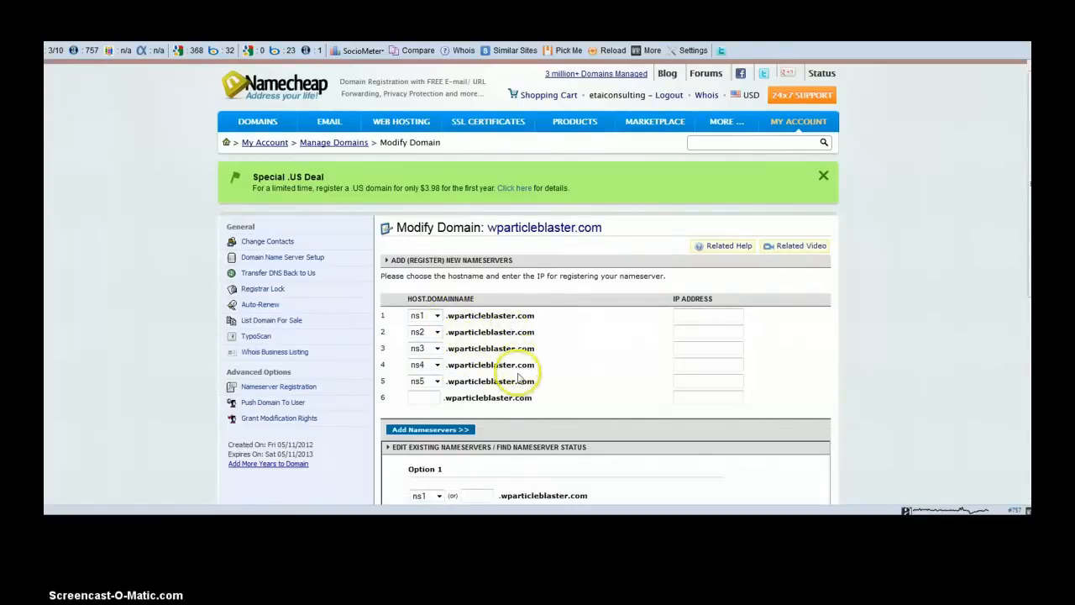
mouse_move(525, 417)
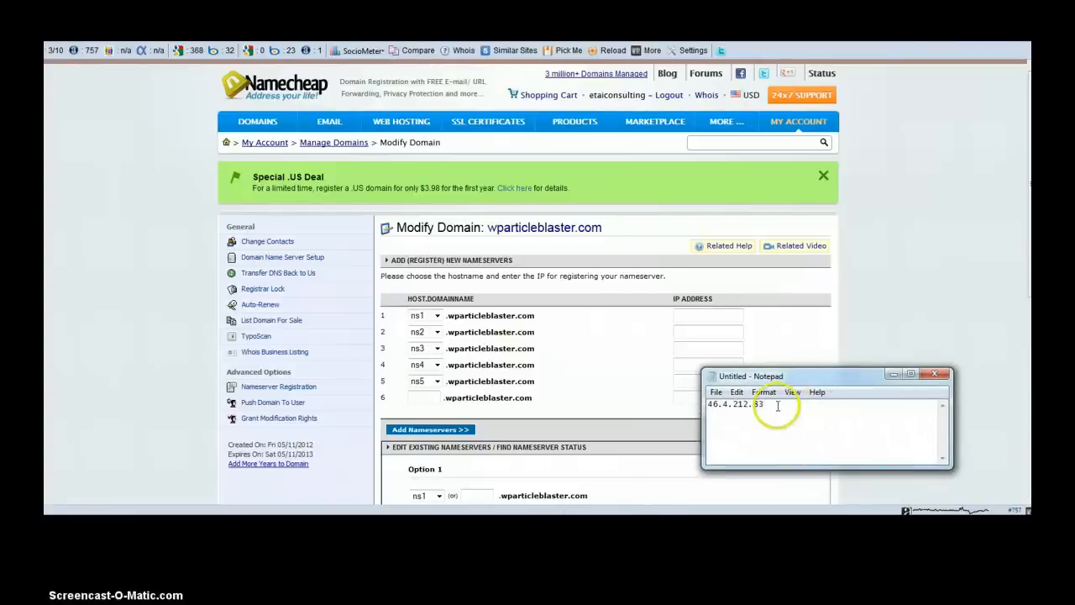
Enter 46.4.212.83 as the IP address for nameservers ns1 through ns5.
triple_click(735, 404)
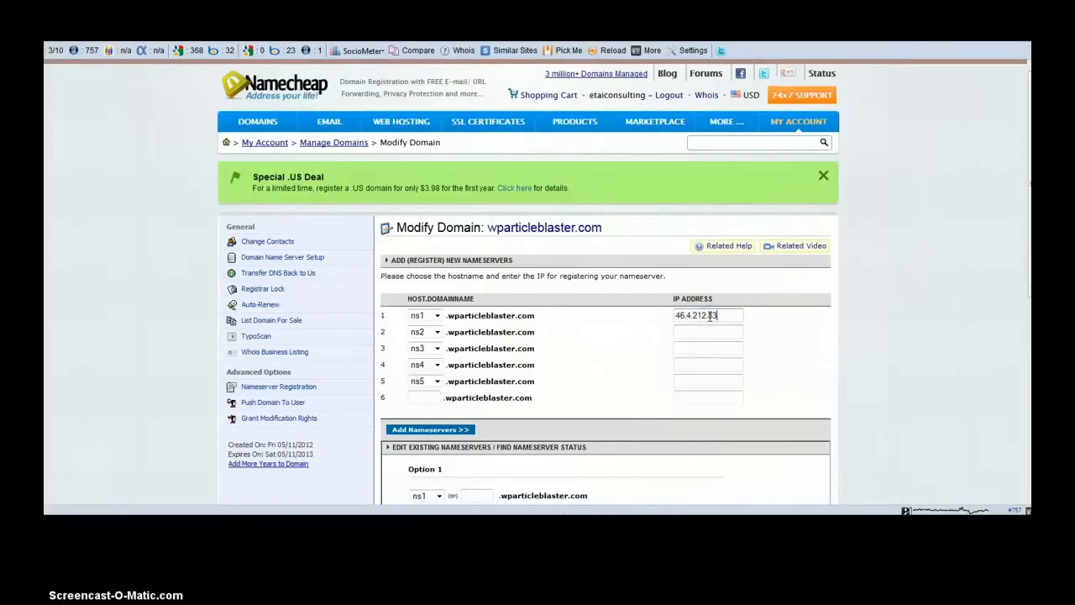
left_click(707, 332)
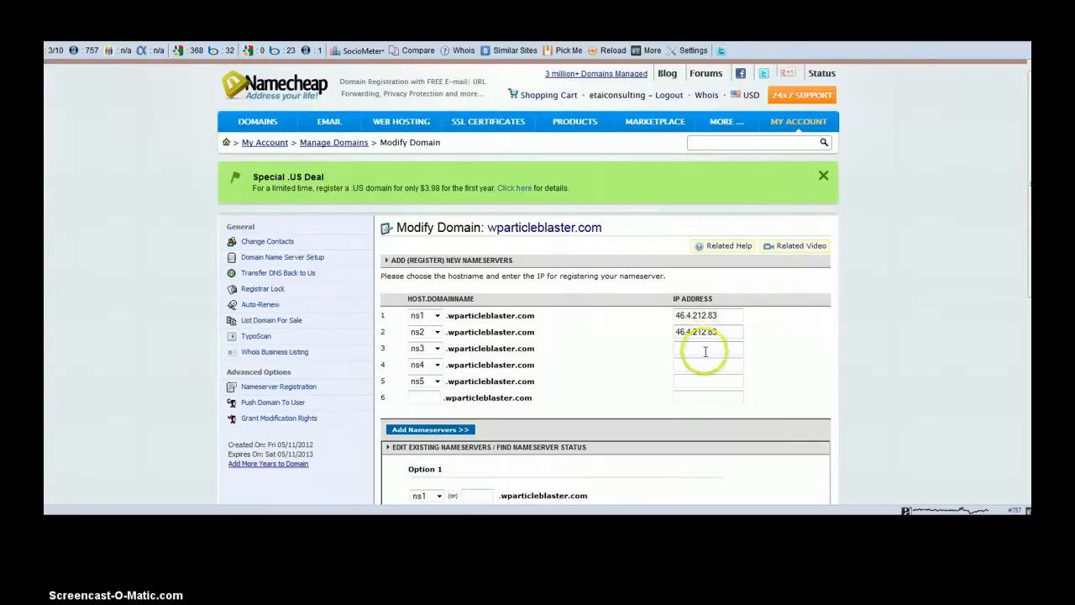
type("46.4.212.83")
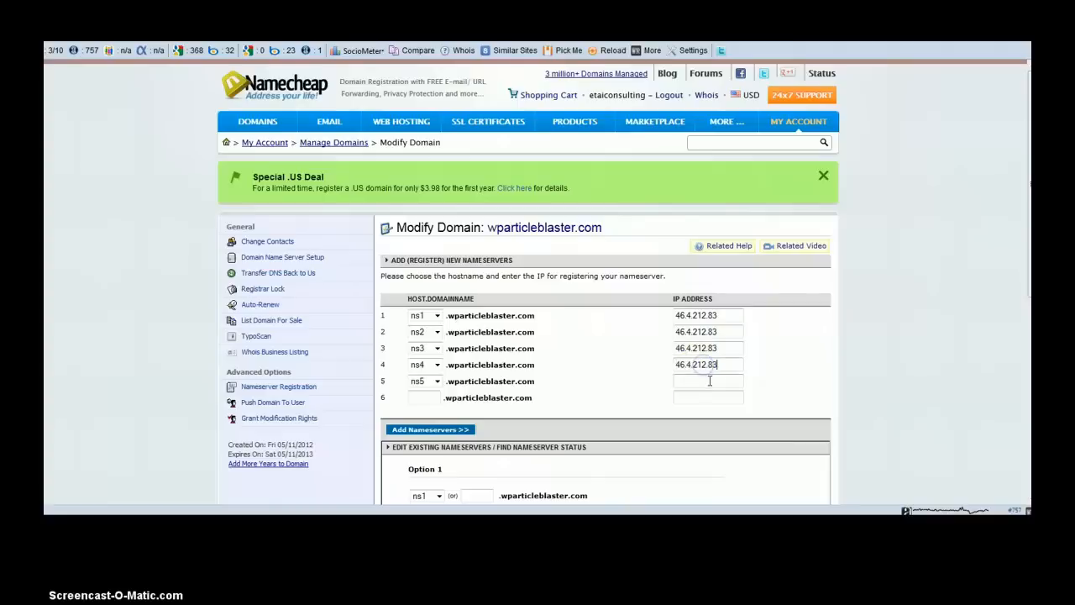
type("46.4.212.83")
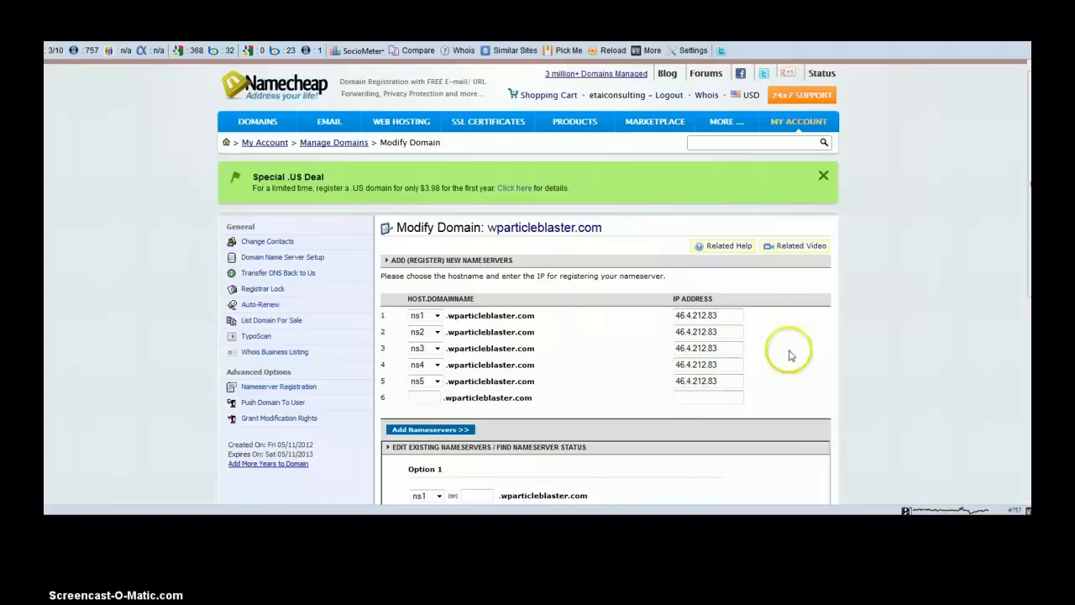
mouse_move(882, 326)
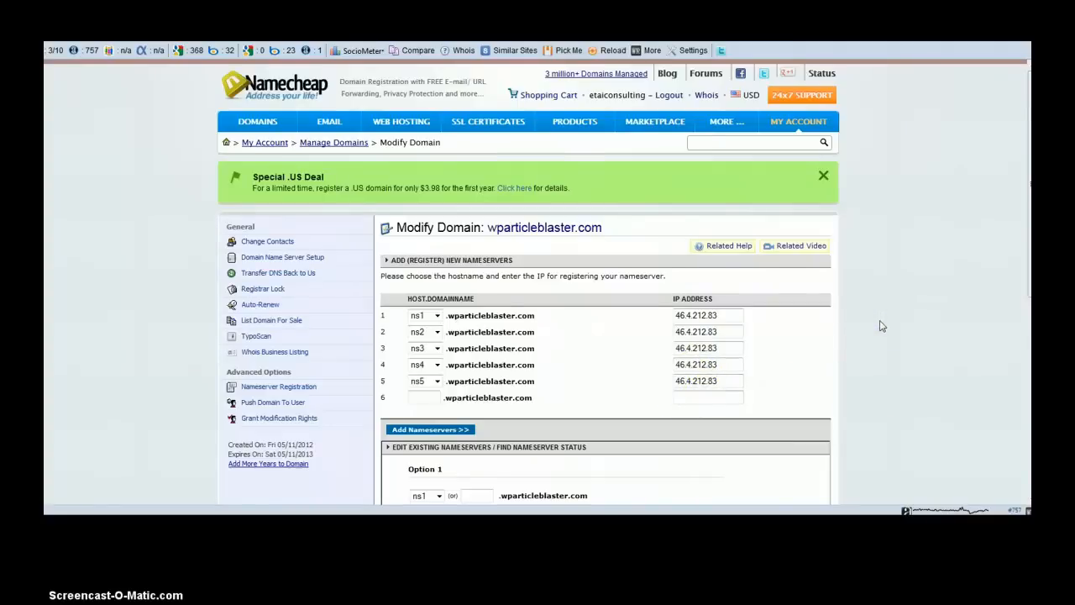
Scroll down the registration form to reach Add Nameservers.
scroll("down", 3)
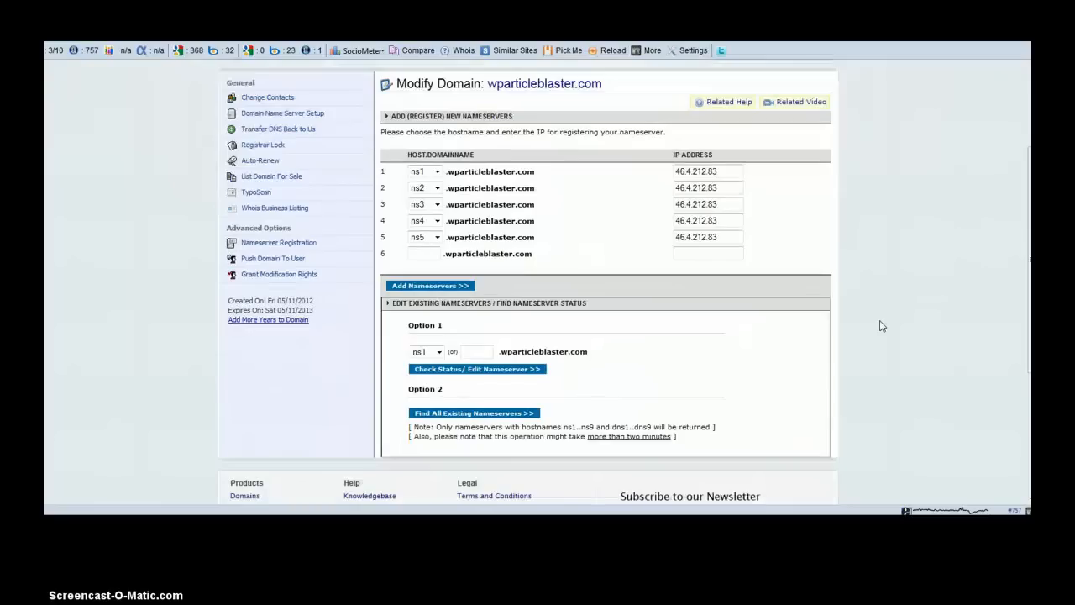
mouse_move(522, 275)
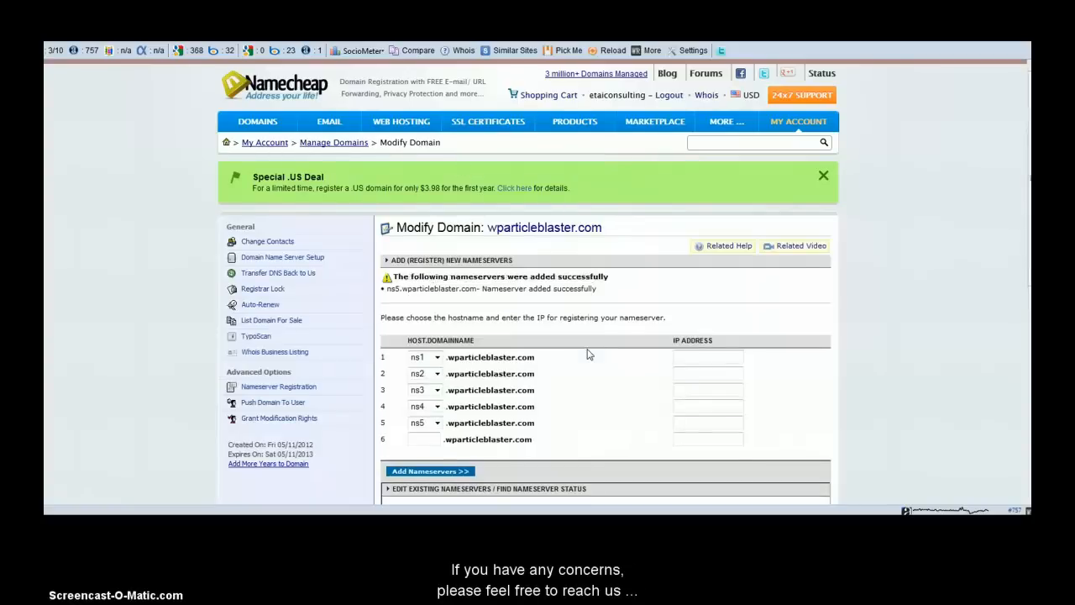
mouse_move(550, 369)
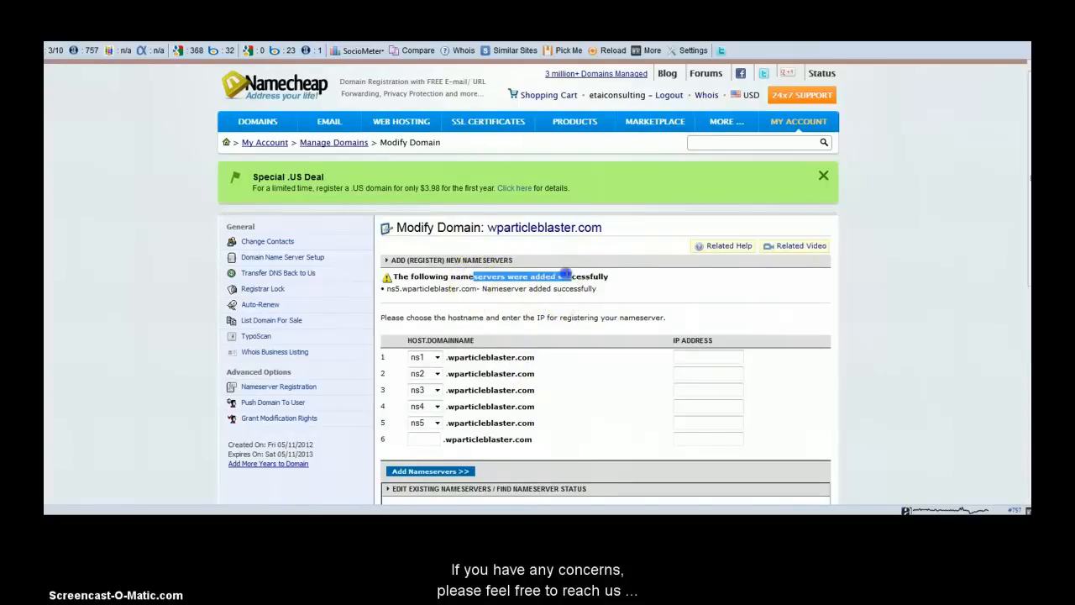
mouse_move(579, 302)
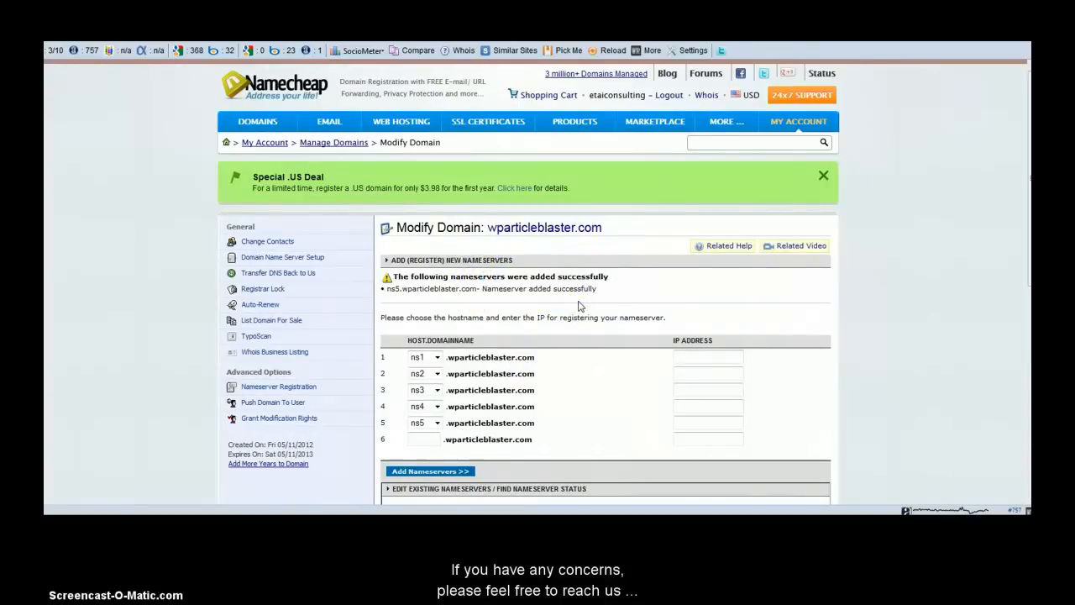
scroll("down", 3)
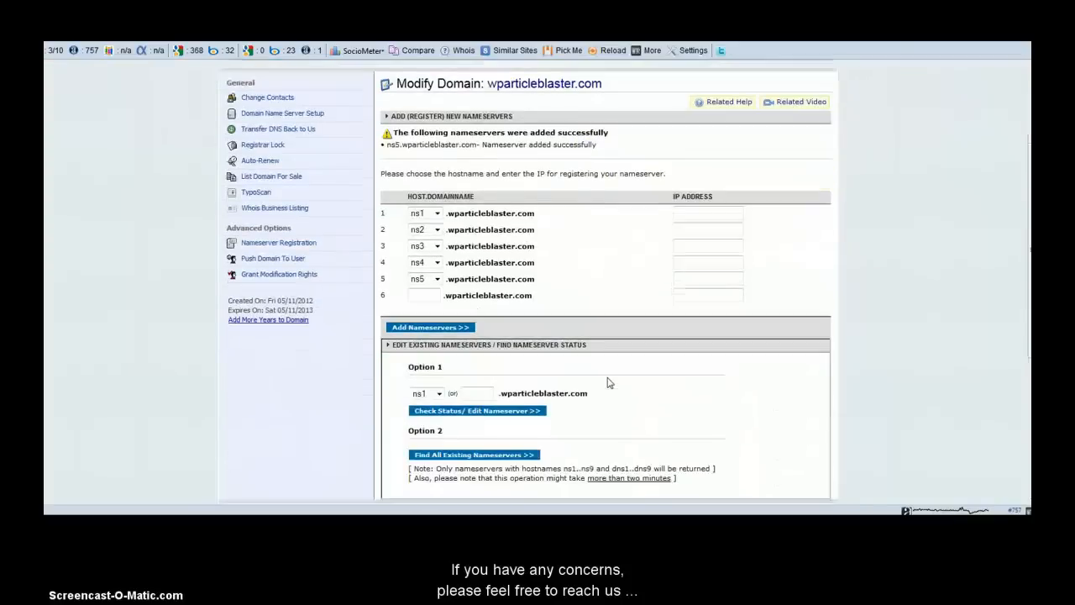
scroll("up", 3)
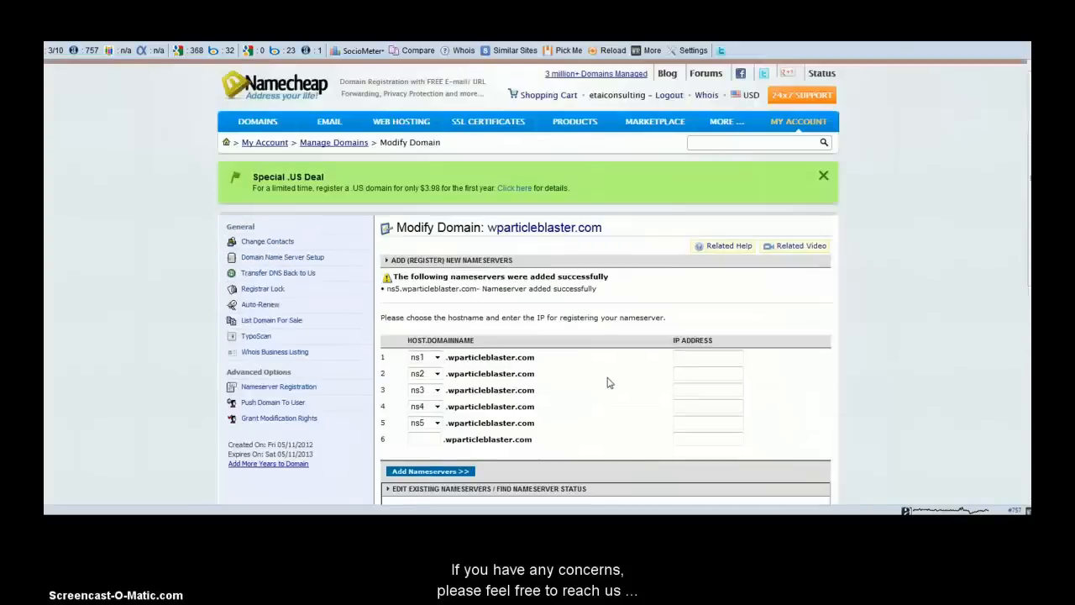
mouse_move(603, 376)
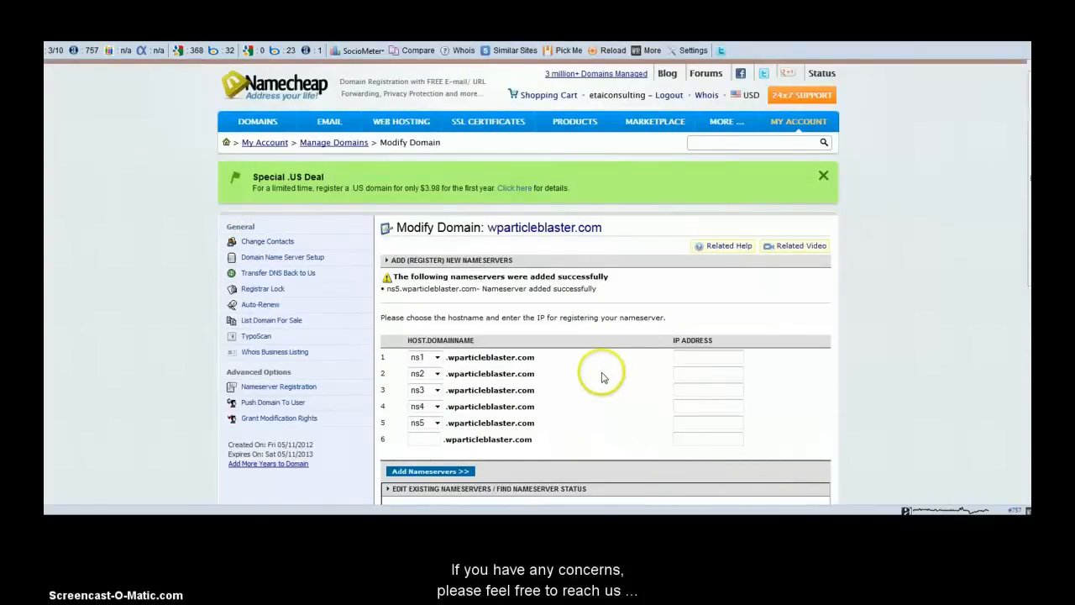
mouse_move(610, 371)
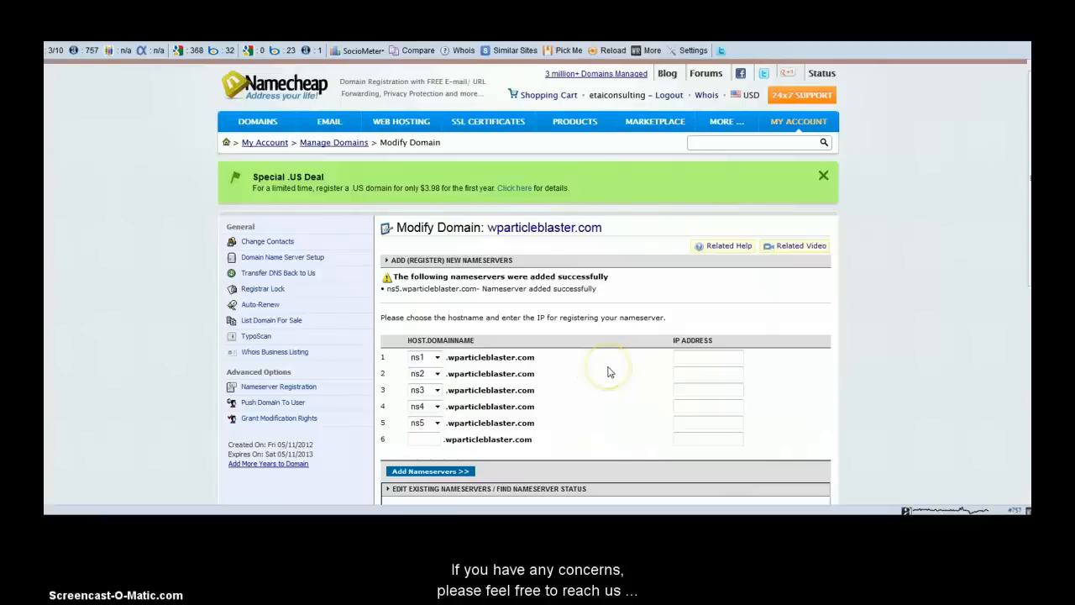
mouse_move(602, 292)
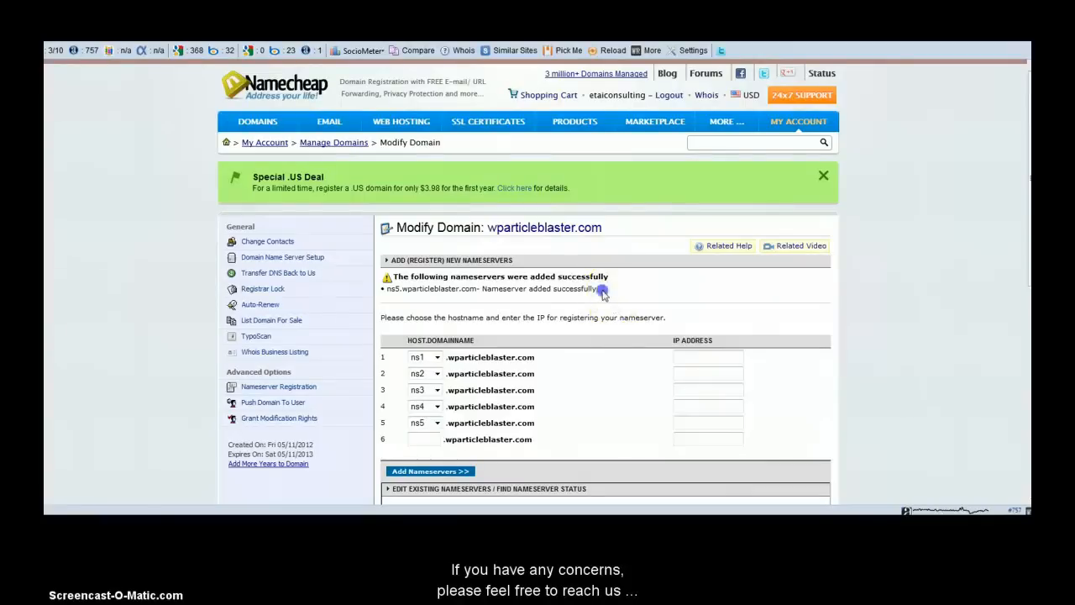